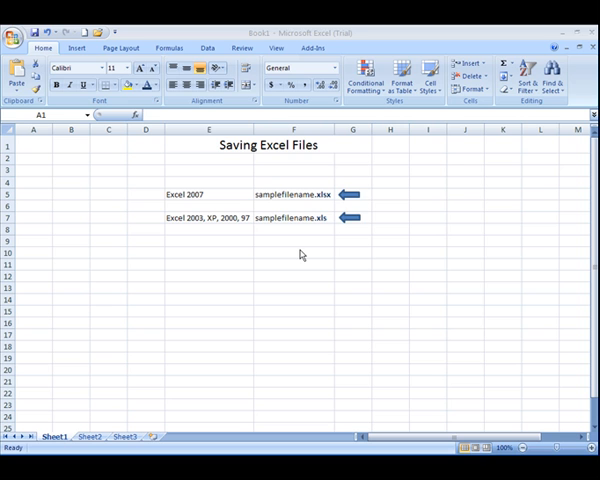
mouse_move(224, 196)
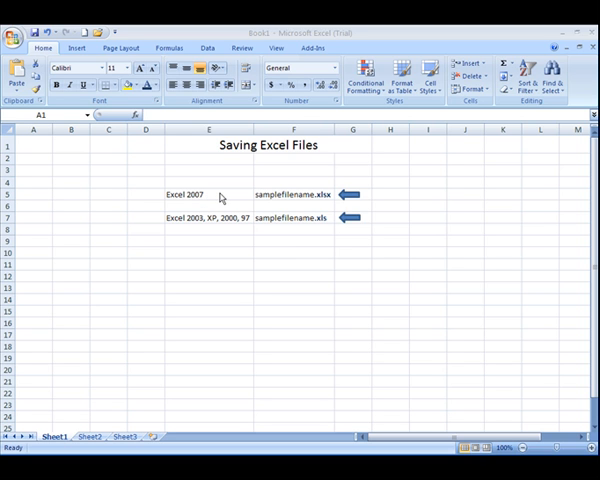
mouse_move(260, 182)
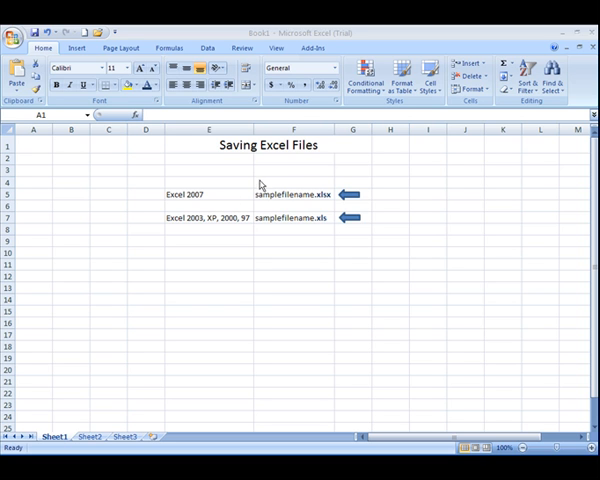
mouse_move(281, 207)
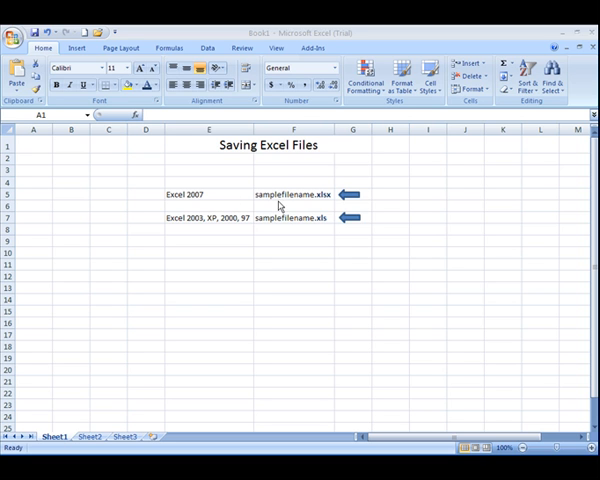
mouse_move(318, 190)
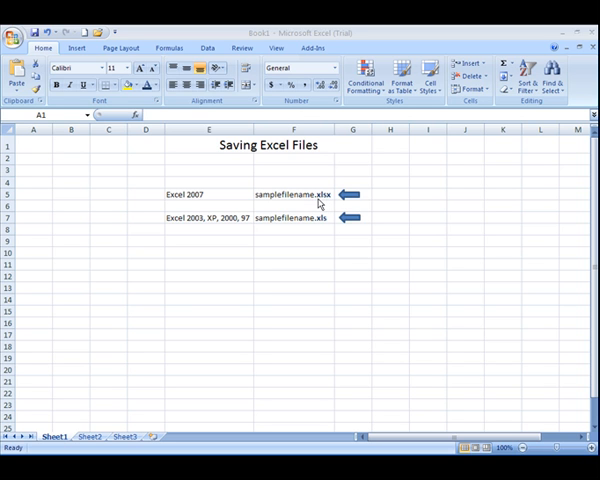
mouse_move(299, 229)
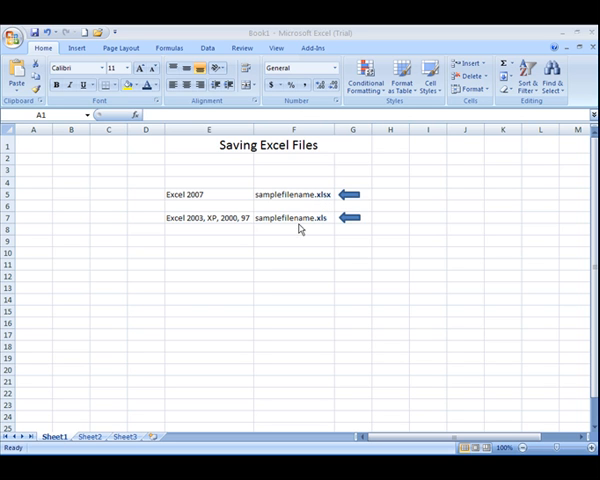
mouse_move(215, 224)
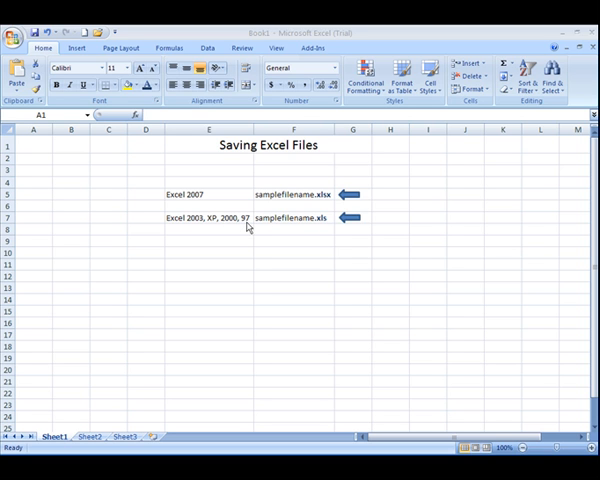
mouse_move(317, 227)
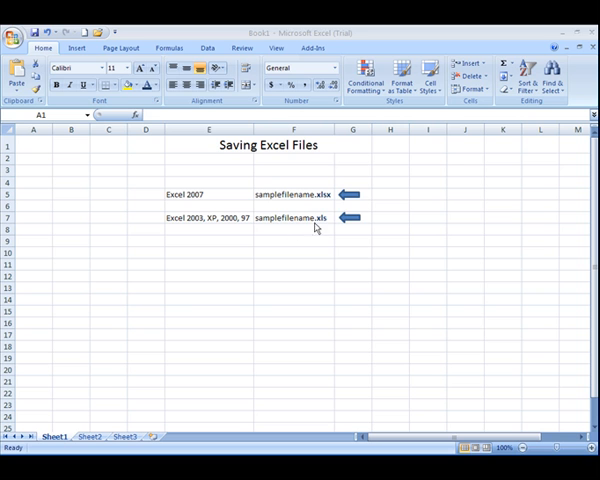
mouse_move(320, 221)
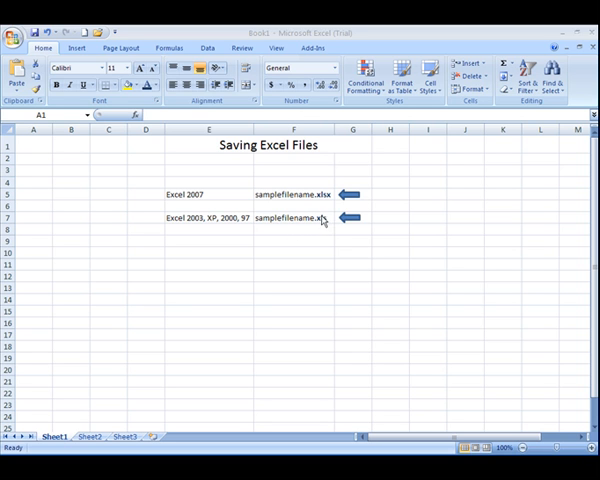
mouse_move(308, 237)
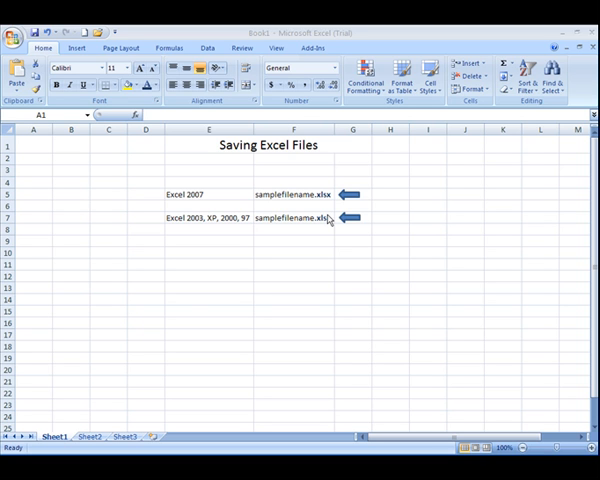
mouse_move(200, 199)
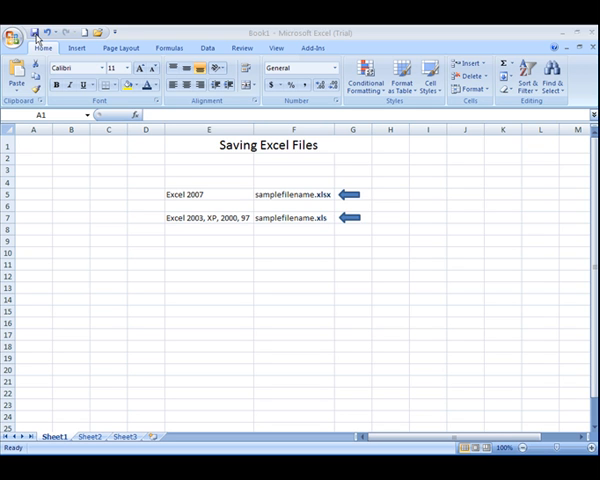
- Start saving the new workbook from the Quick Access Toolbar Save button
left_click(33, 144)
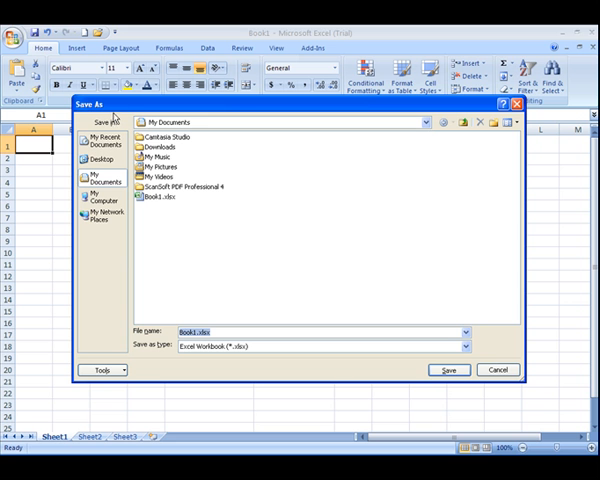
mouse_move(160, 108)
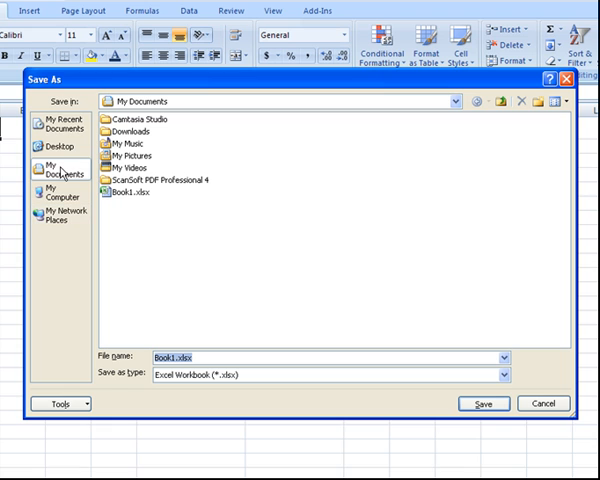
mouse_move(62, 172)
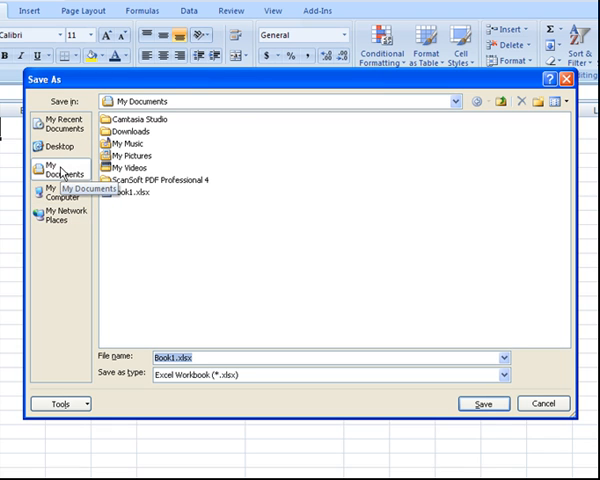
mouse_move(63, 127)
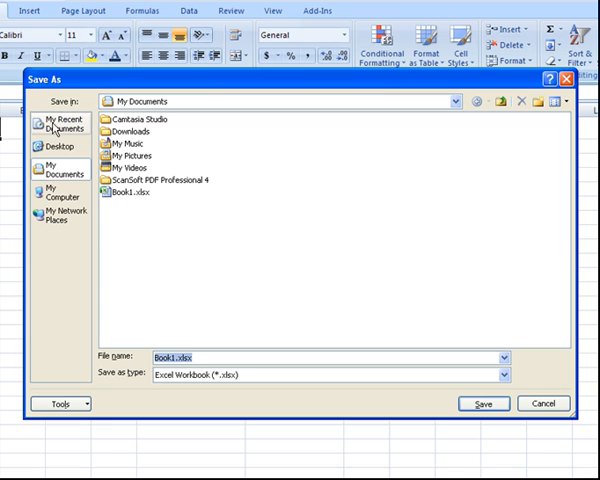
mouse_move(55, 130)
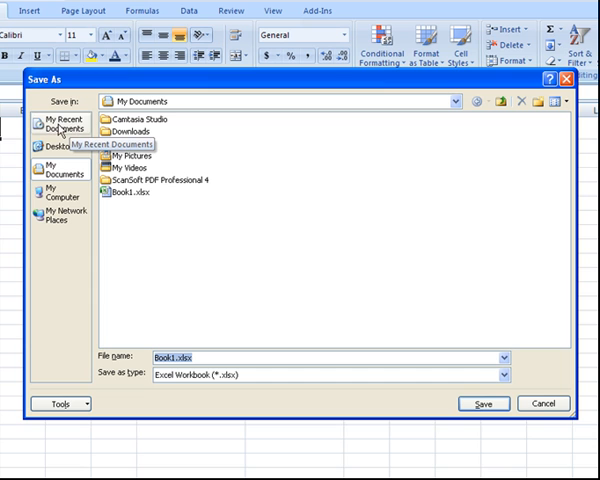
left_click(57, 147)
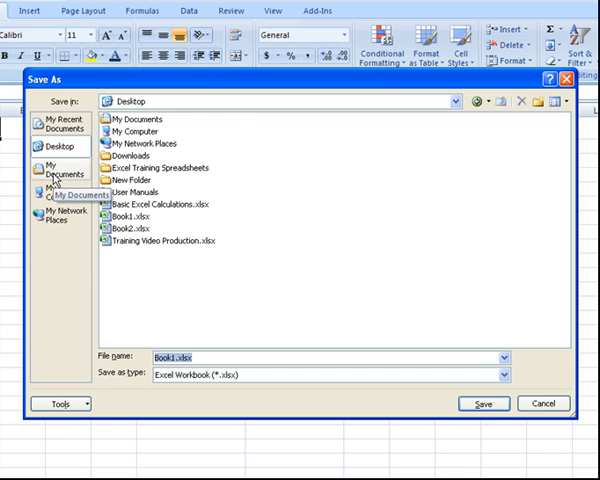
left_click(62, 170)
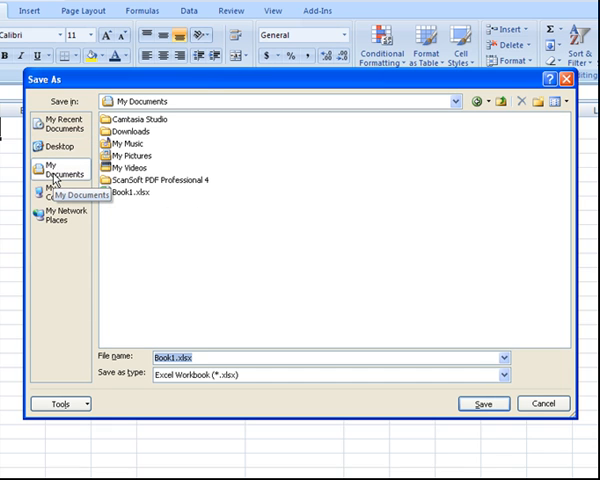
left_click(62, 196)
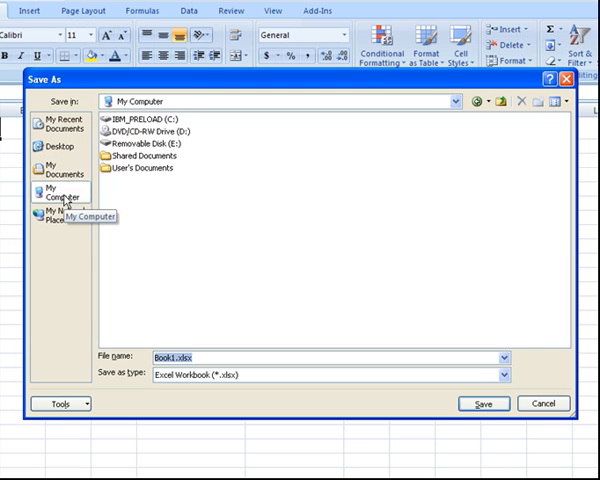
mouse_move(143, 156)
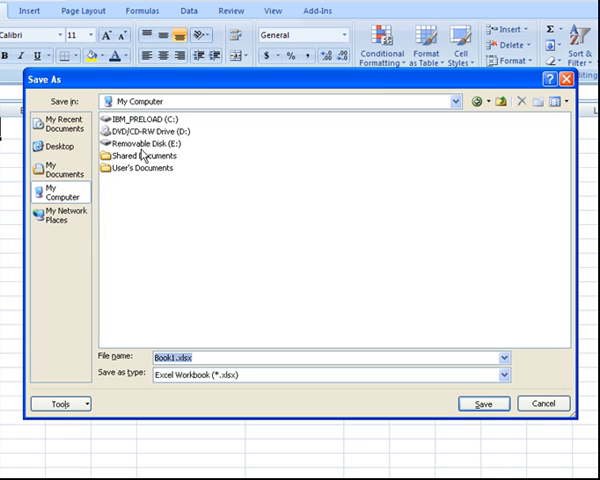
mouse_move(110, 170)
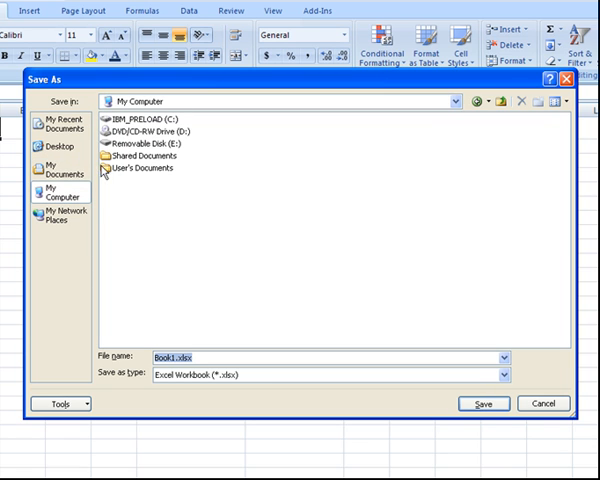
mouse_move(70, 189)
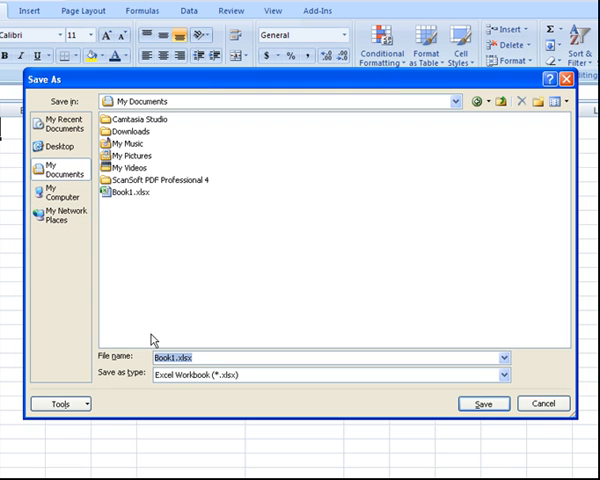
mouse_move(174, 371)
type("Sales Projections")
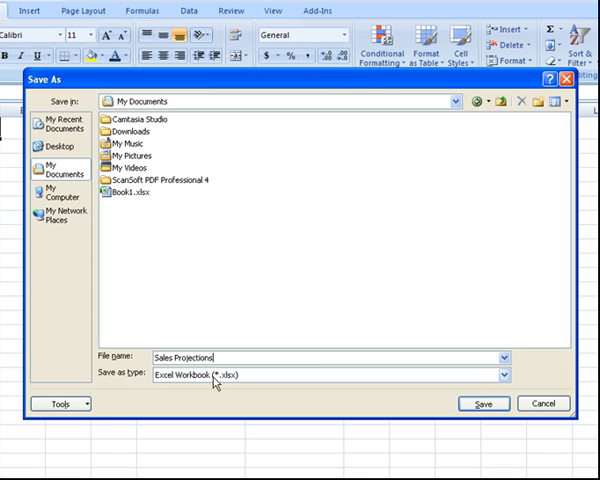
mouse_move(236, 382)
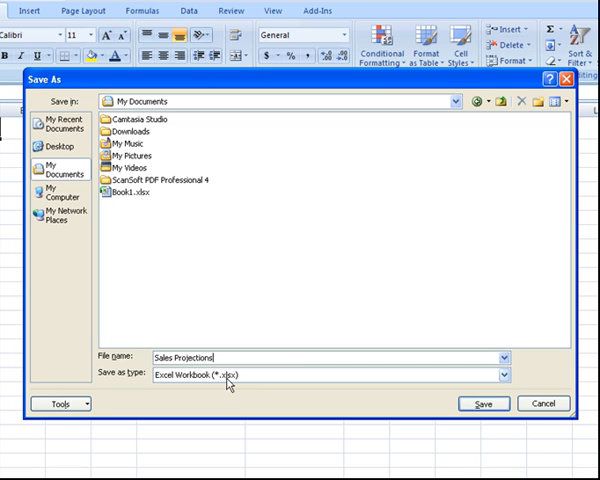
mouse_move(270, 383)
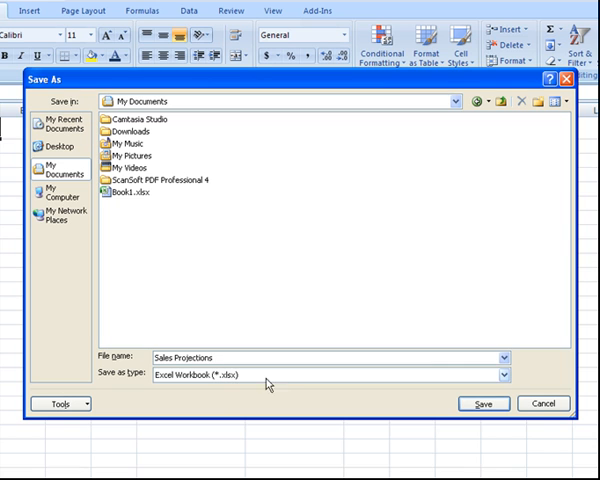
mouse_move(379, 394)
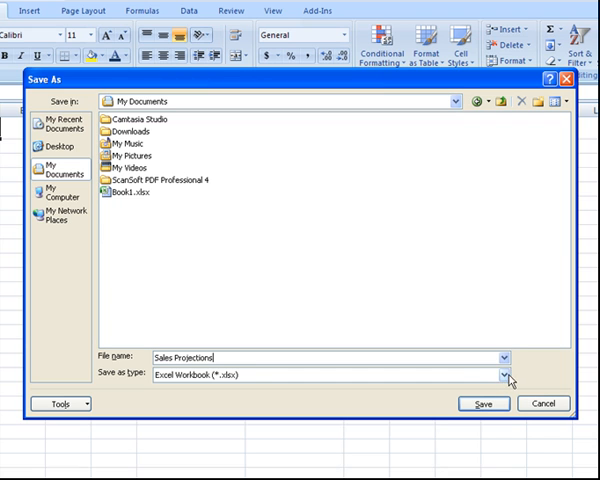
- Review the Save as type list, keeping Excel Workbook (*.xlsx) selected
left_click(523, 375)
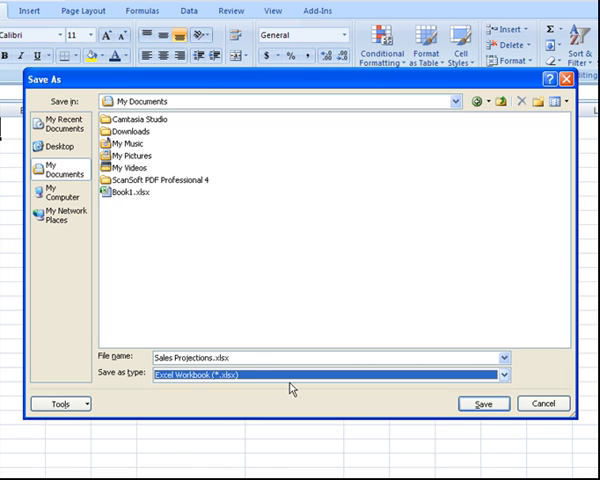
- Confirm the save of Sales Projections.xlsx in My Documents
left_click(484, 403)
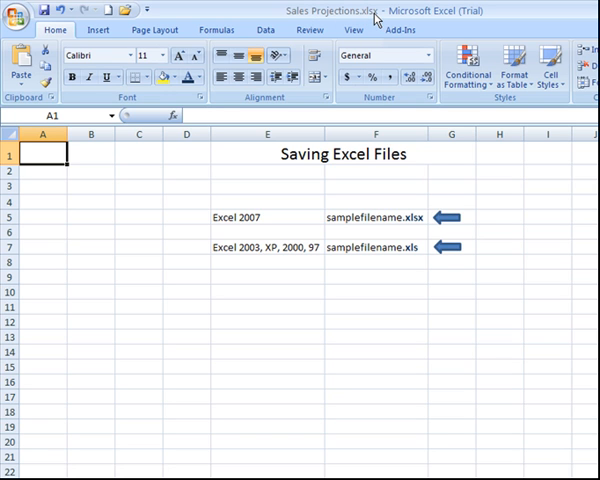
mouse_move(196, 227)
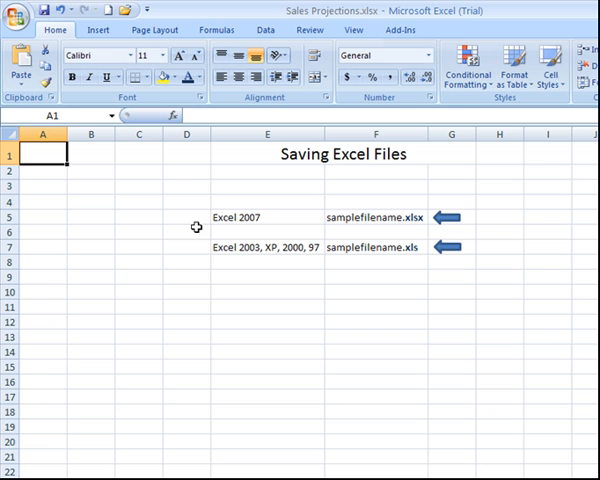
mouse_move(284, 288)
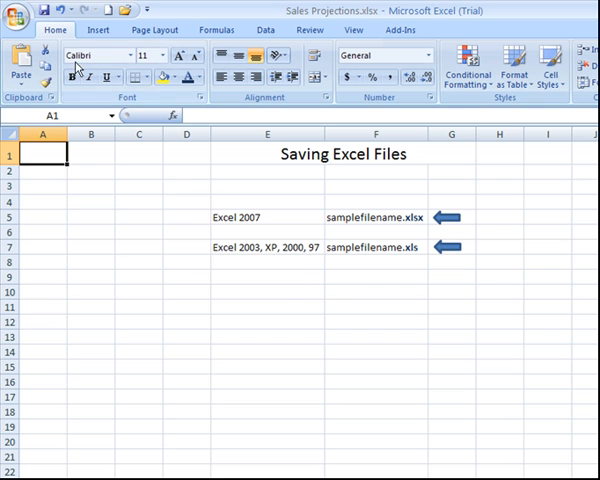
mouse_move(247, 278)
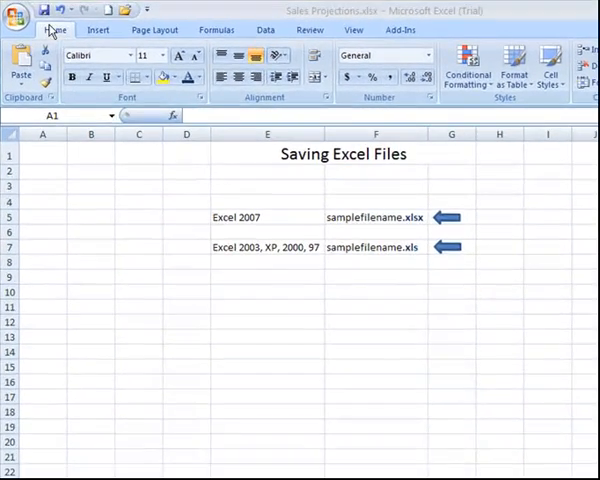
mouse_move(44, 12)
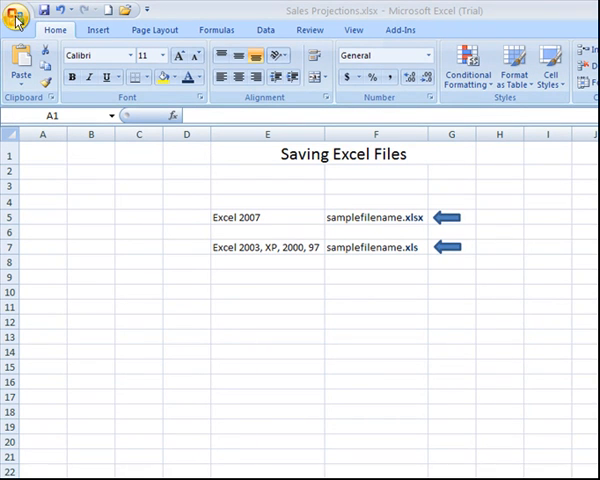
left_click(15, 13)
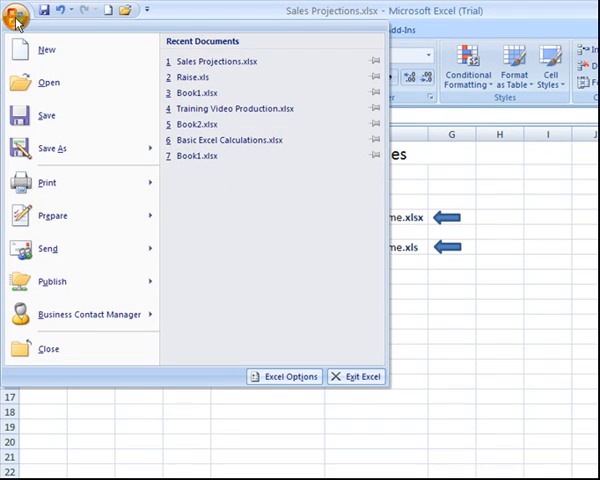
mouse_move(47, 115)
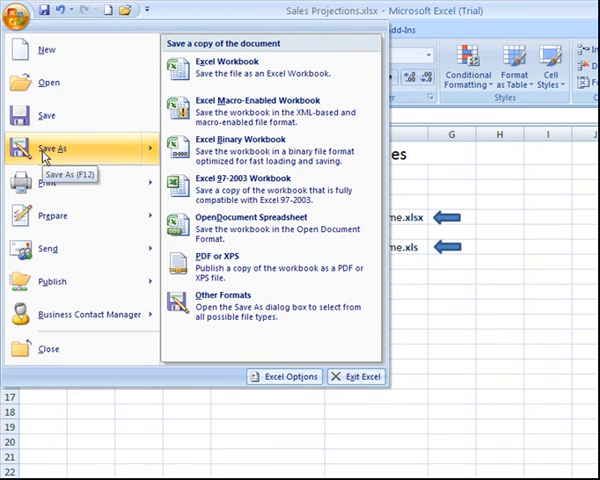
mouse_move(82, 160)
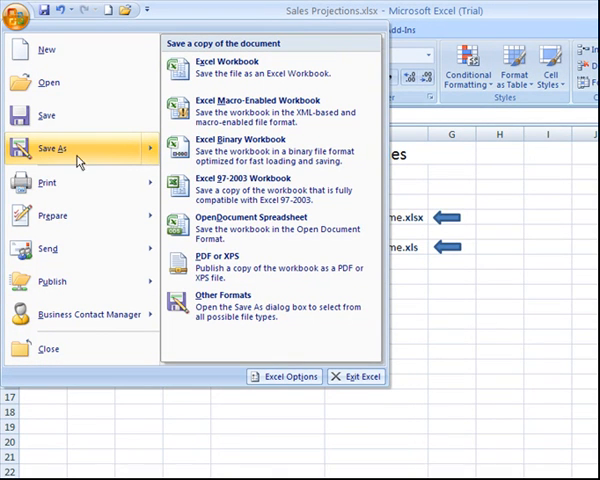
mouse_move(255, 67)
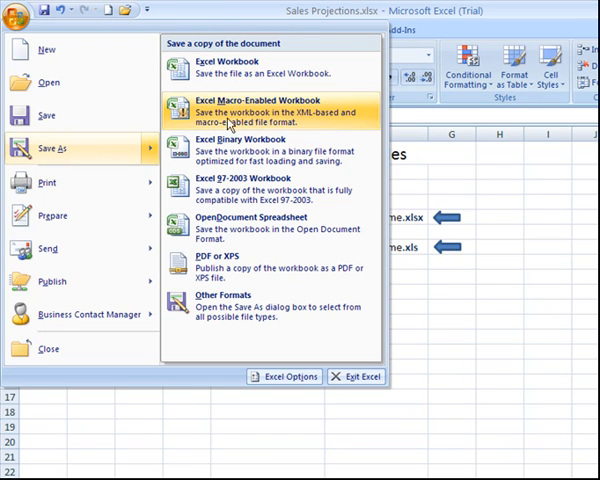
mouse_move(240, 195)
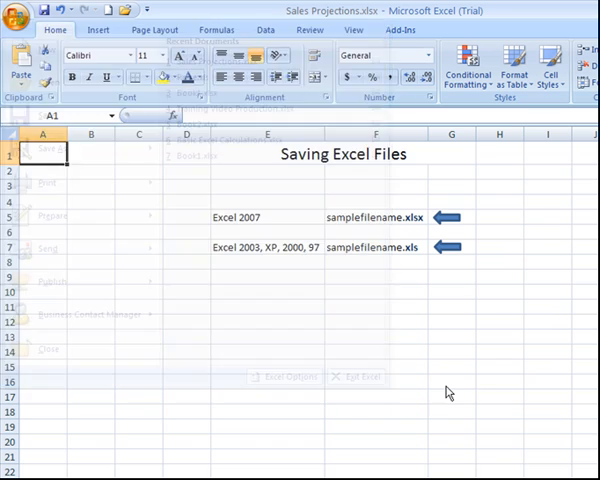
- Dismiss the Office menu to see Raise.xls and Sales Projections.xlsx windows
left_click(445, 386)
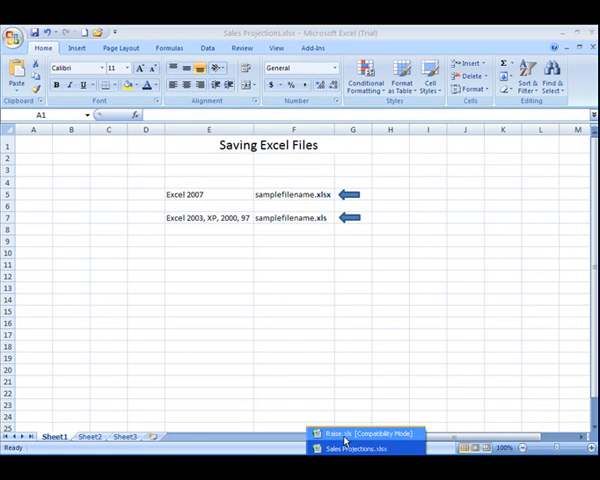
- Switch to Raise.xls in Compatibility Mode and select empty cell C12
left_click(355, 433)
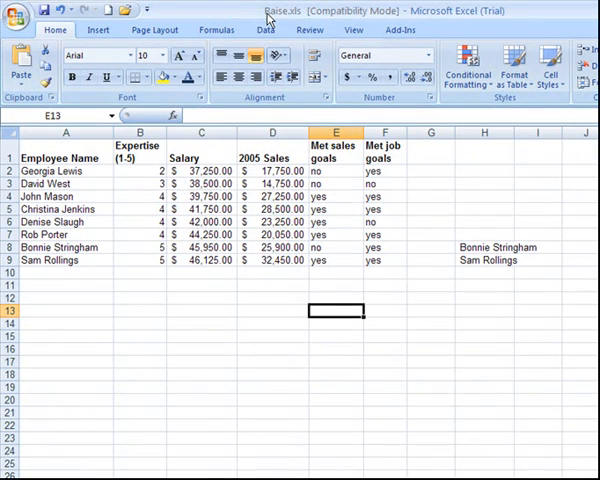
mouse_move(293, 17)
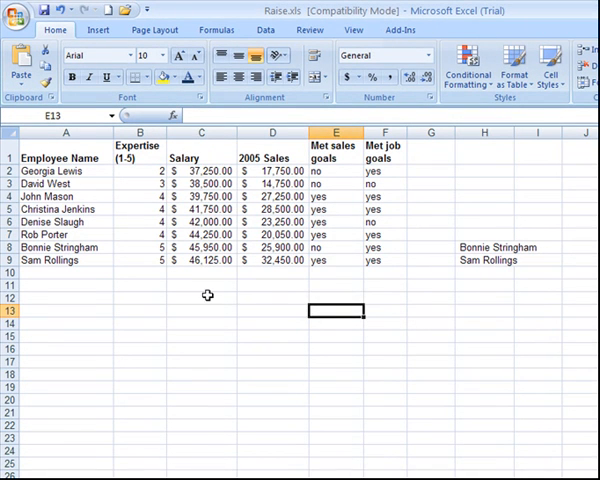
left_click(202, 299)
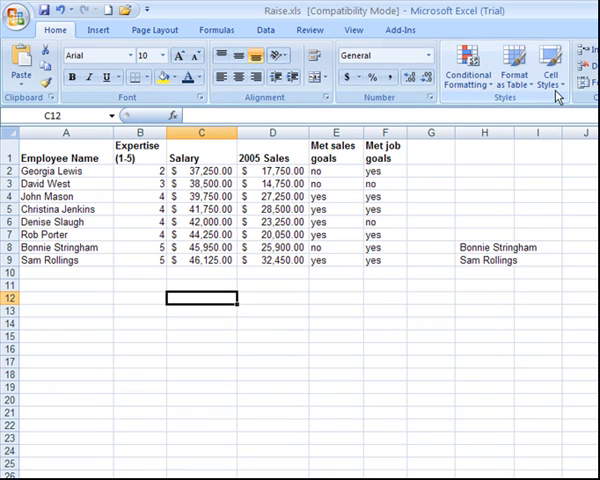
mouse_move(313, 378)
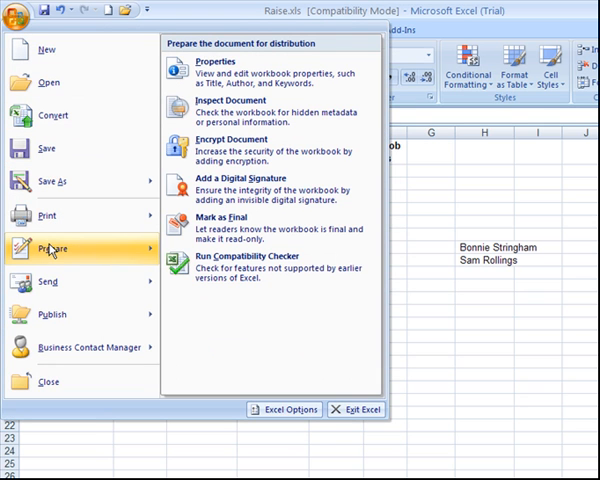
mouse_move(250, 260)
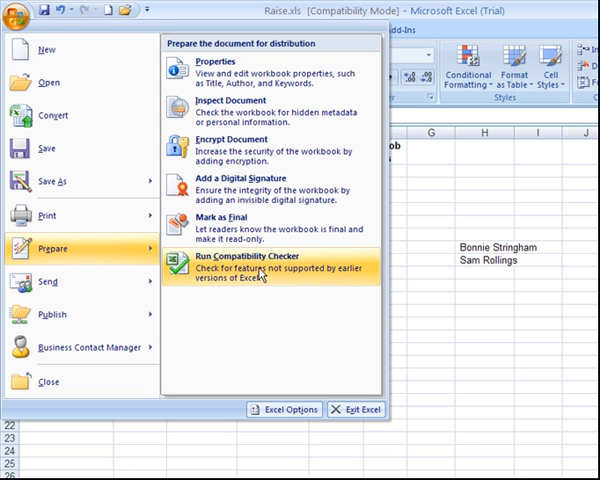
- Run the Compatibility Checker on Raise.xls, which reports no issues
left_click(249, 265)
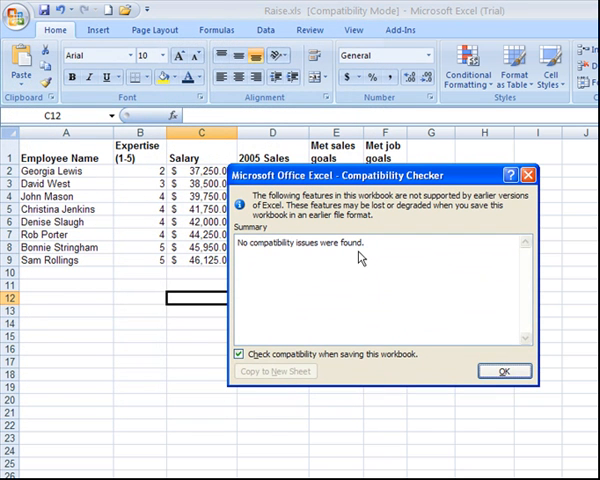
mouse_move(285, 237)
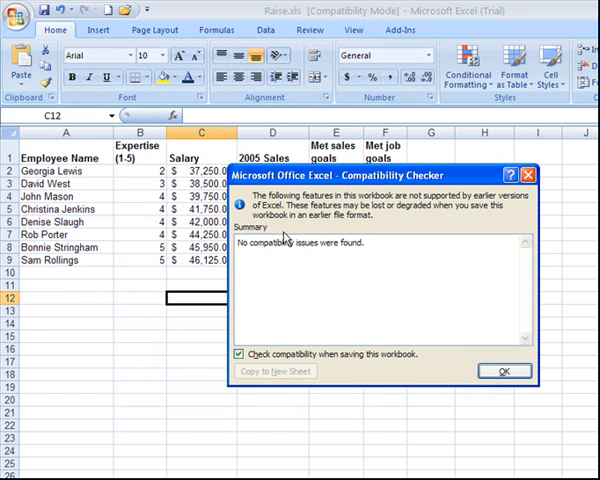